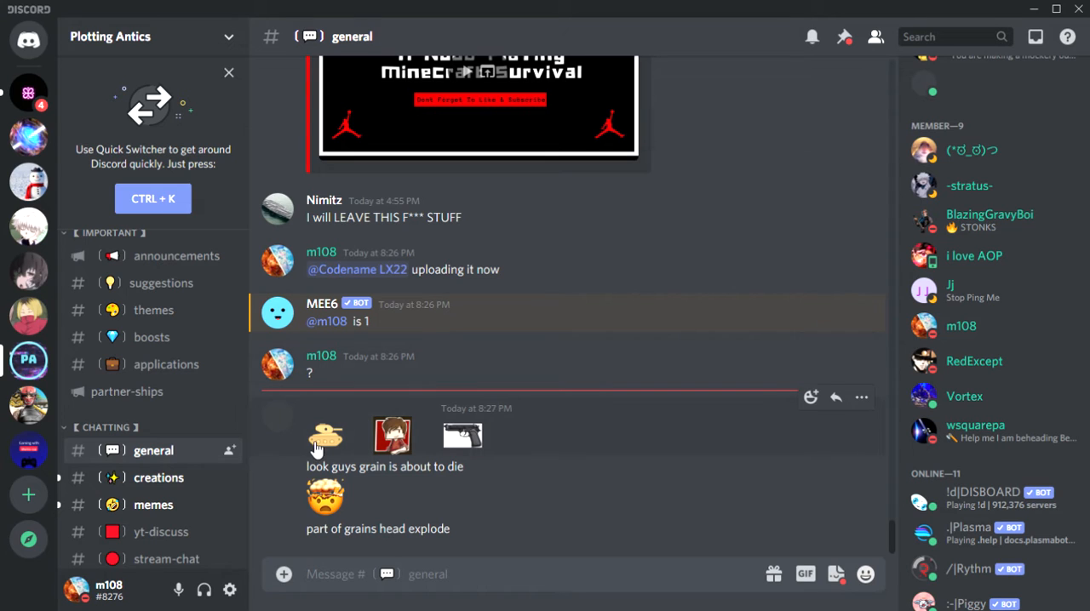
pyautogui.moveTo(426, 441)
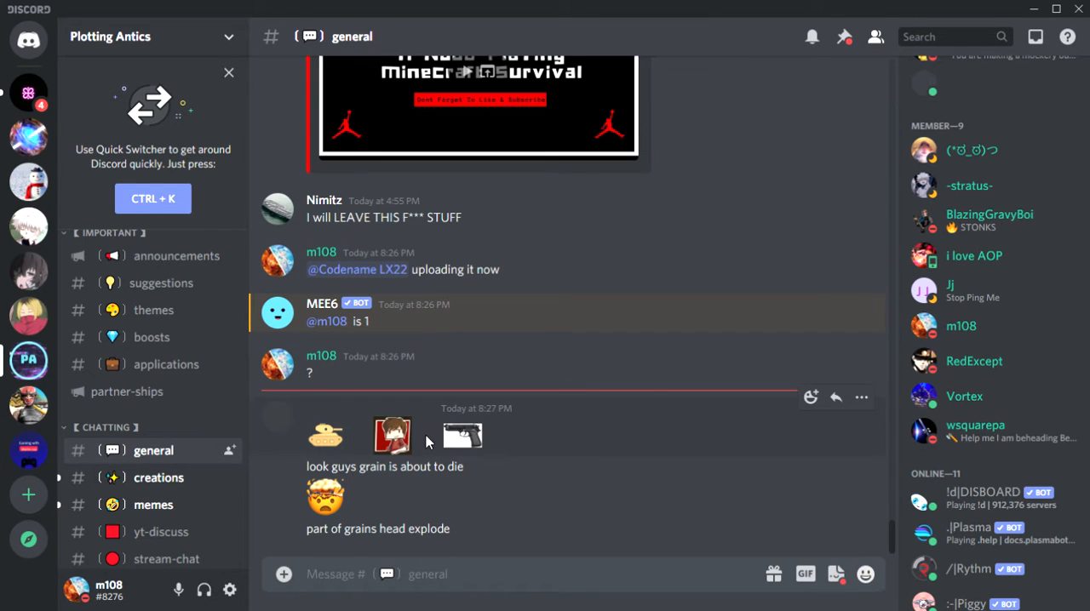
pyautogui.moveTo(463, 436)
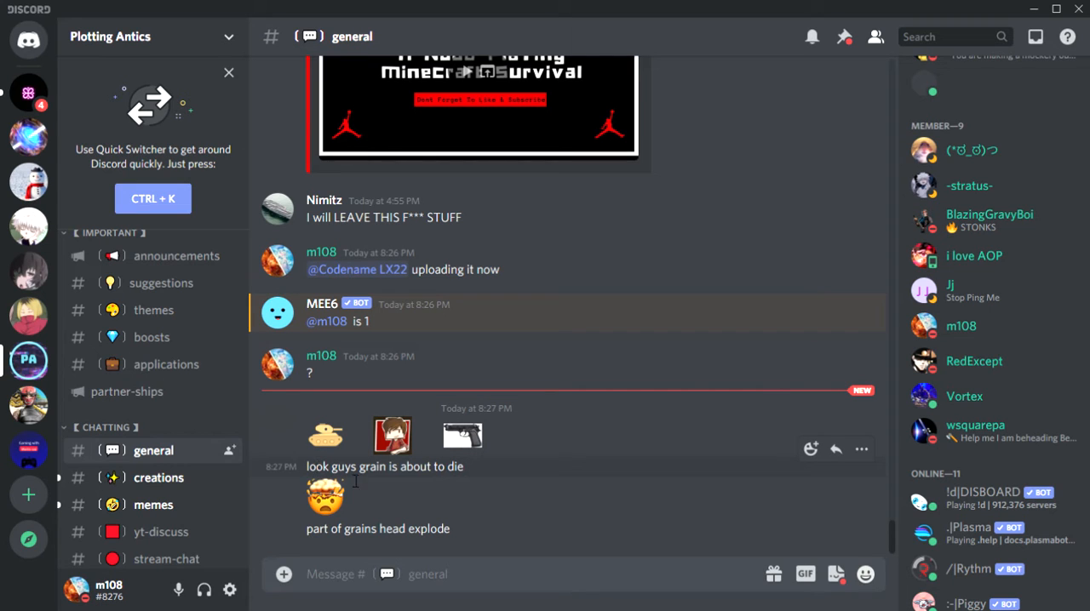
pyautogui.moveTo(327, 497)
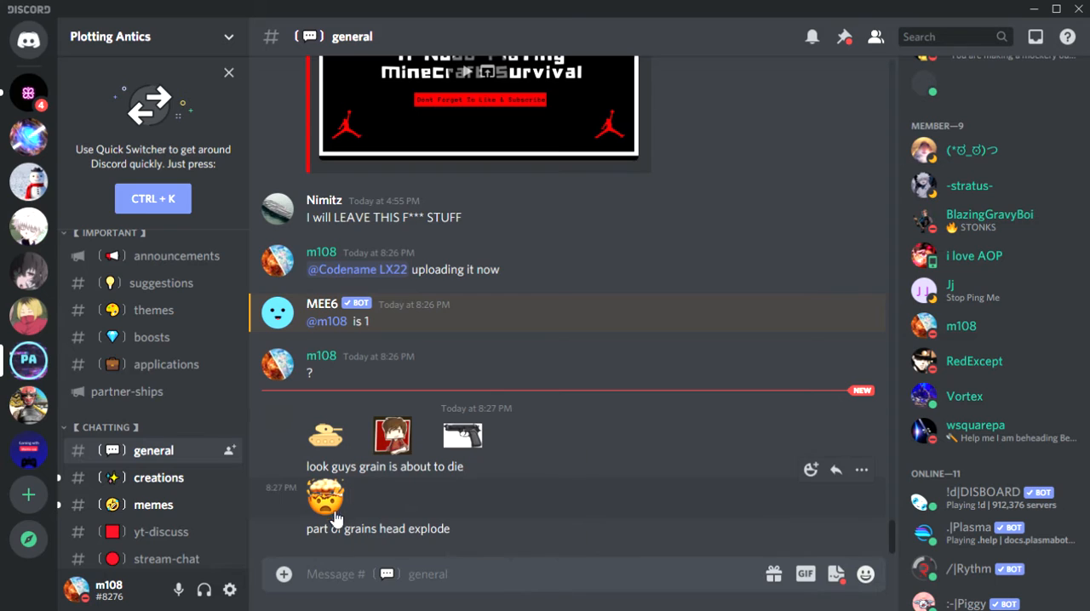
pyautogui.moveTo(429, 545)
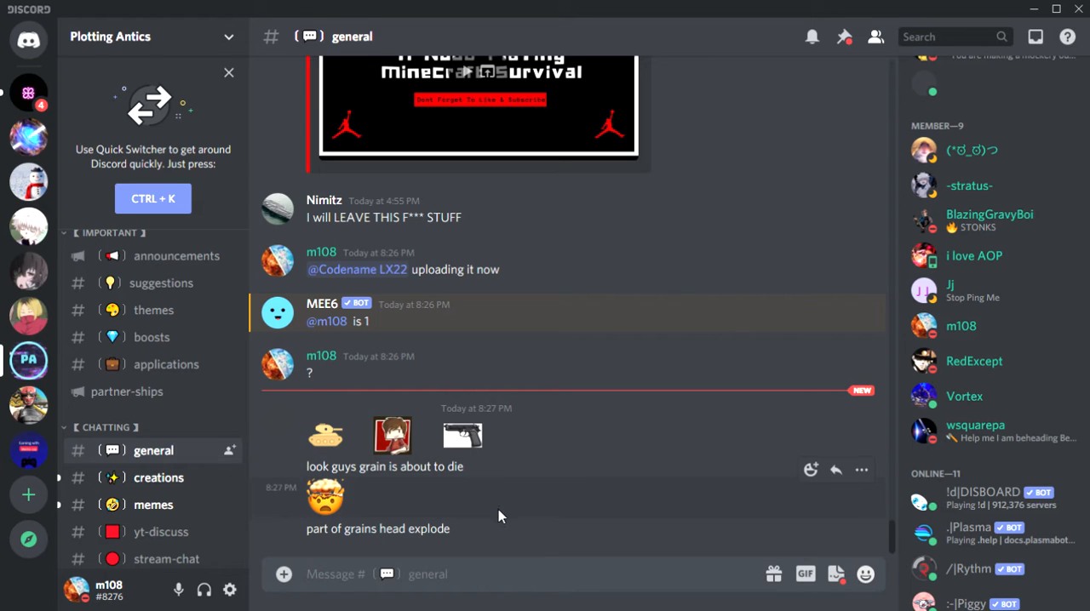
pyautogui.moveTo(491, 517)
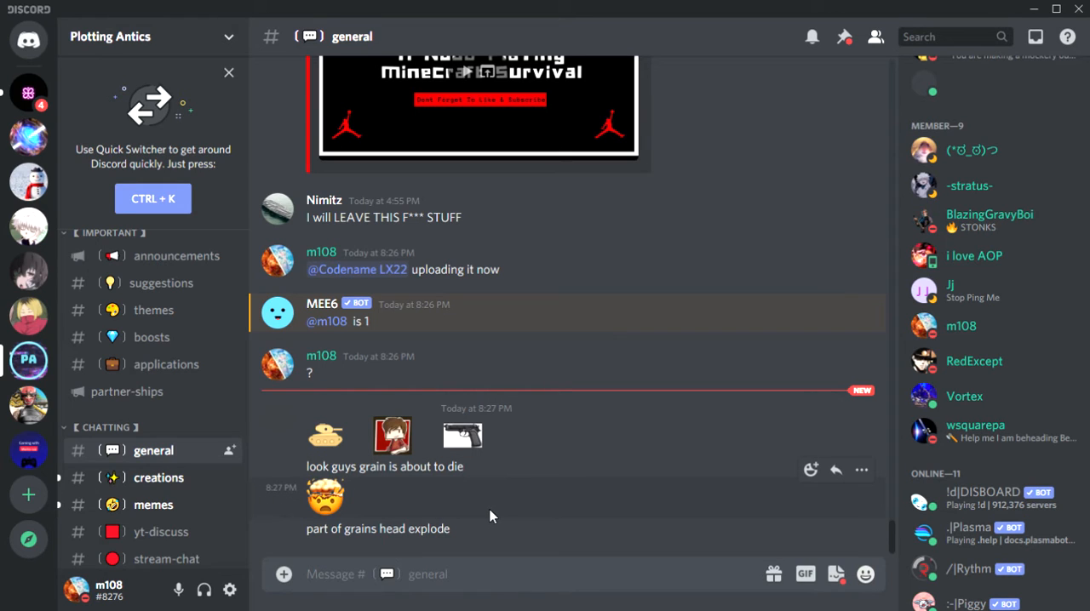
pyautogui.moveTo(480, 473)
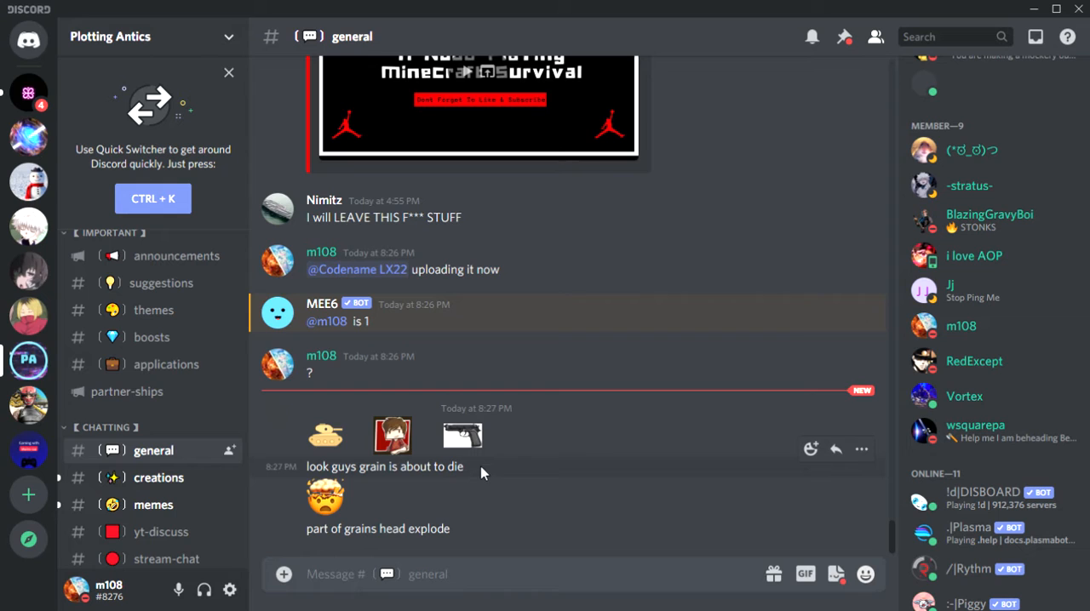
pyautogui.moveTo(529, 463)
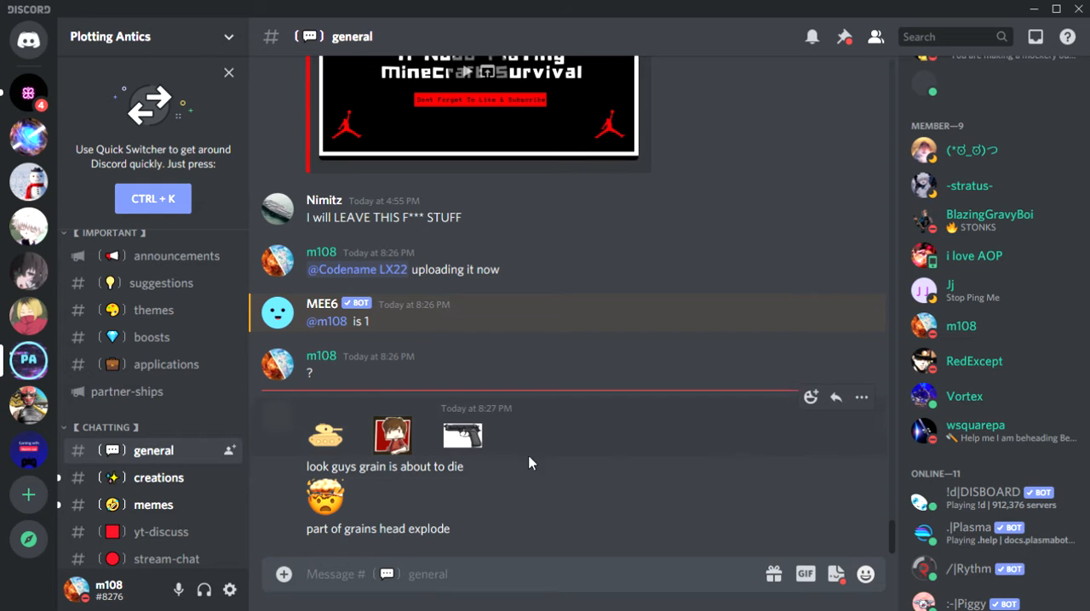
pyautogui.moveTo(275, 429)
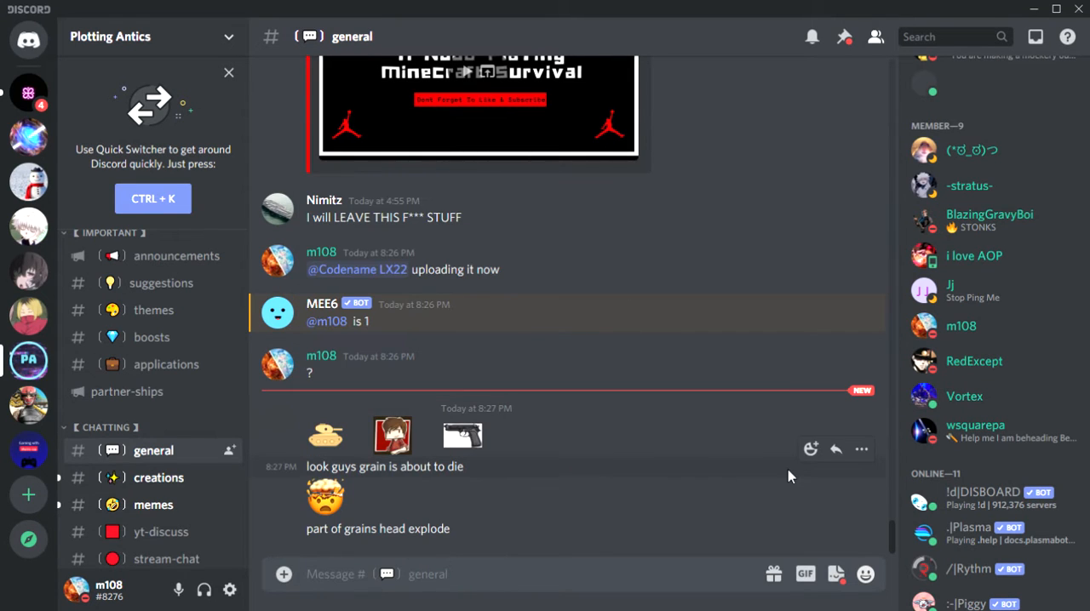
pyautogui.moveTo(770, 483)
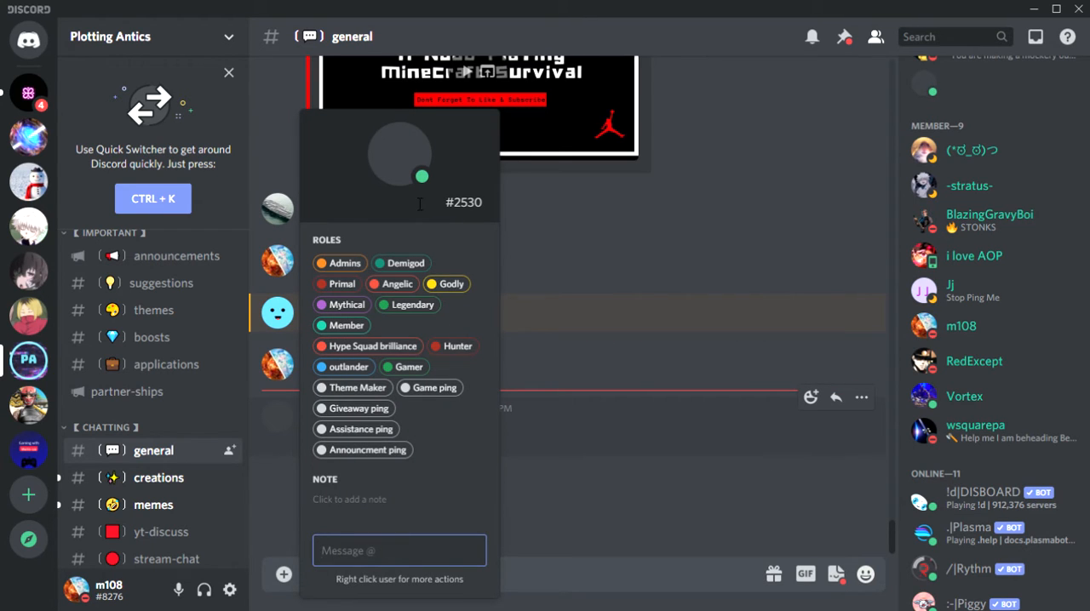
pyautogui.moveTo(442, 218)
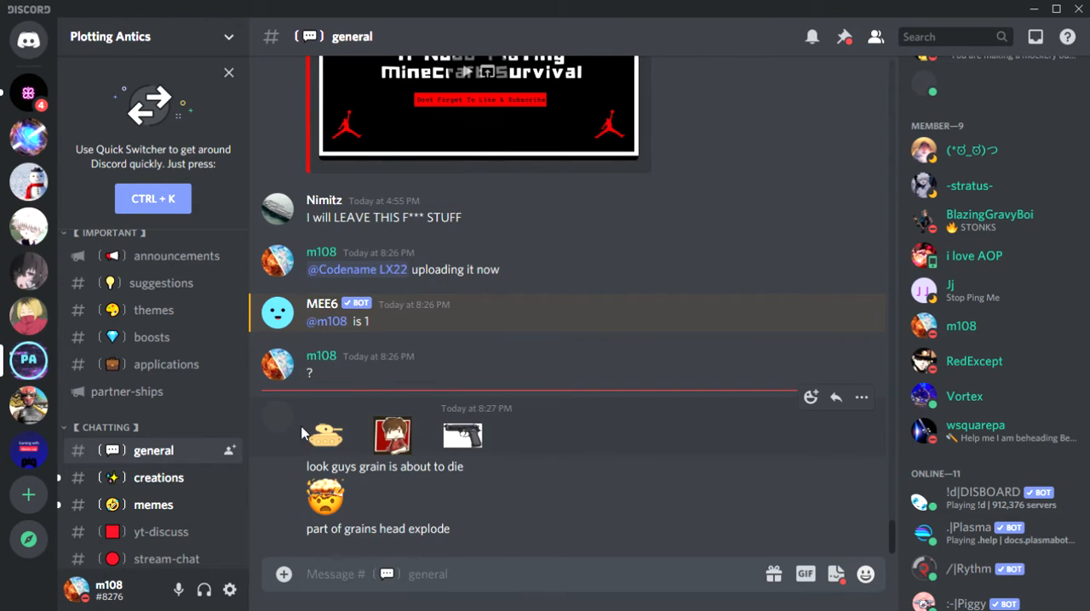
pyautogui.moveTo(286, 426)
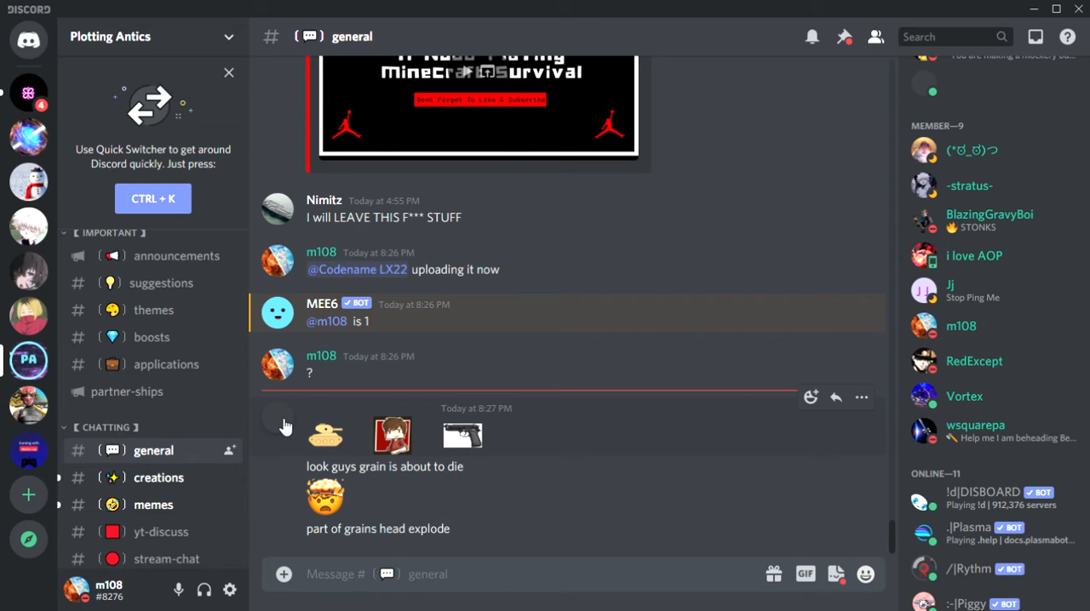
# Reveal the blank-named user #2530's profile card from their avatar in #general, then close it.
pyautogui.click(278, 314)
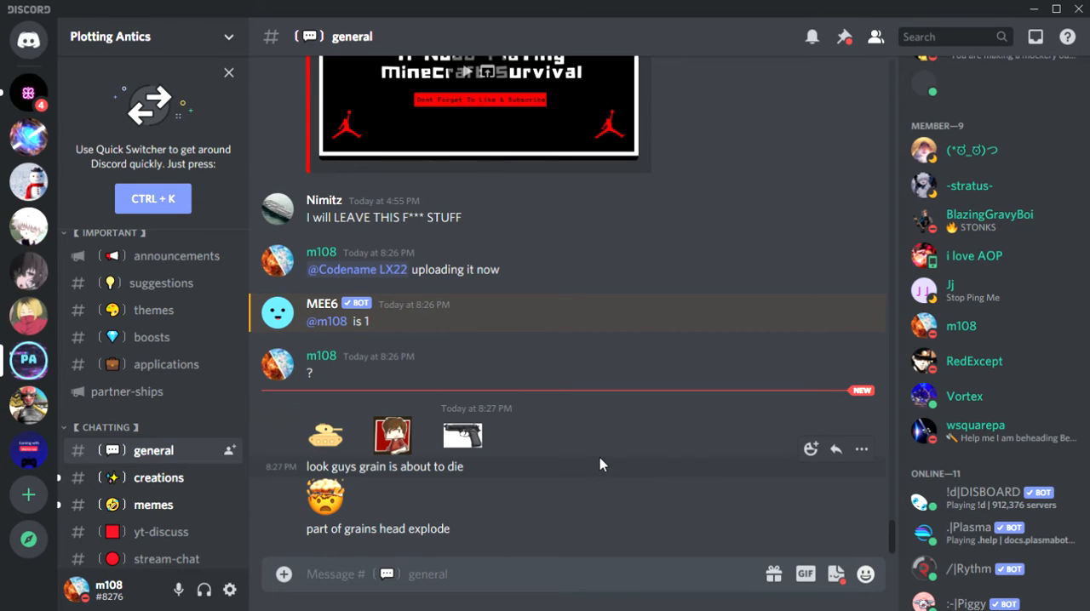
pyautogui.moveTo(586, 344)
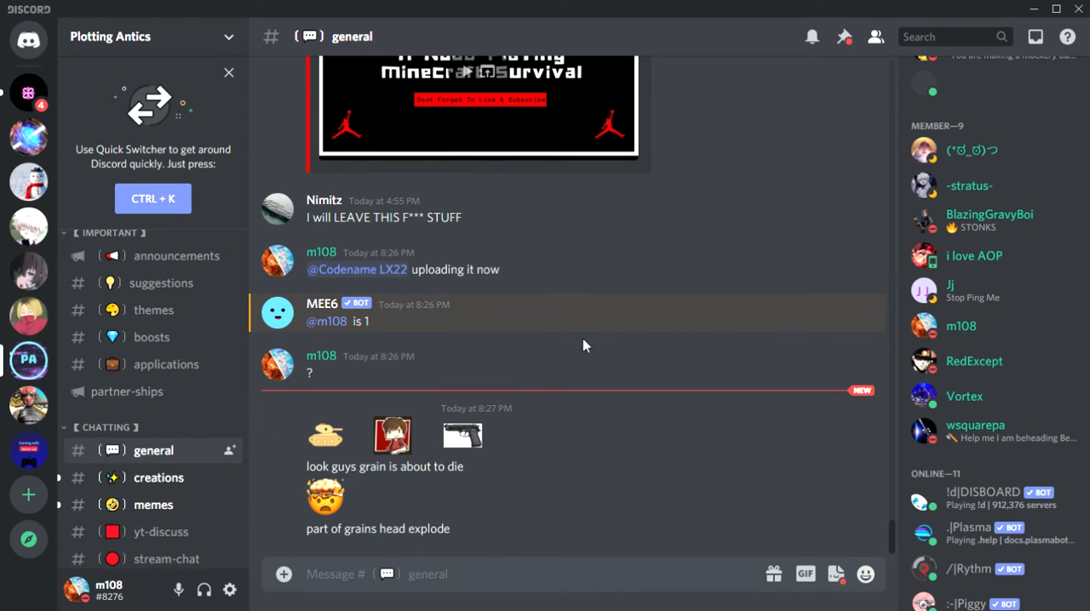
pyautogui.click(278, 313)
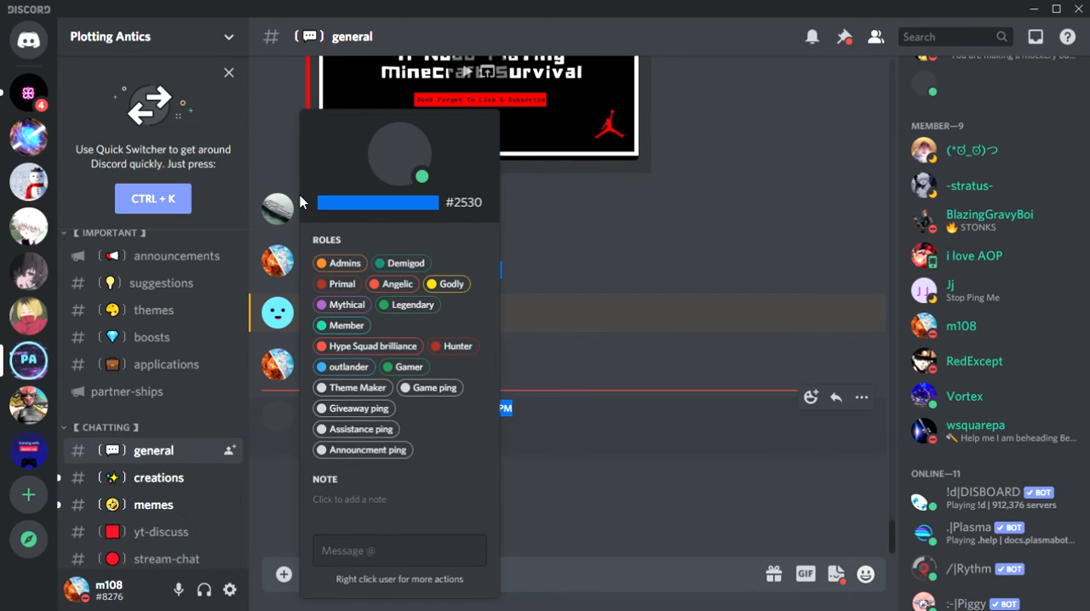
pyautogui.click(596, 279)
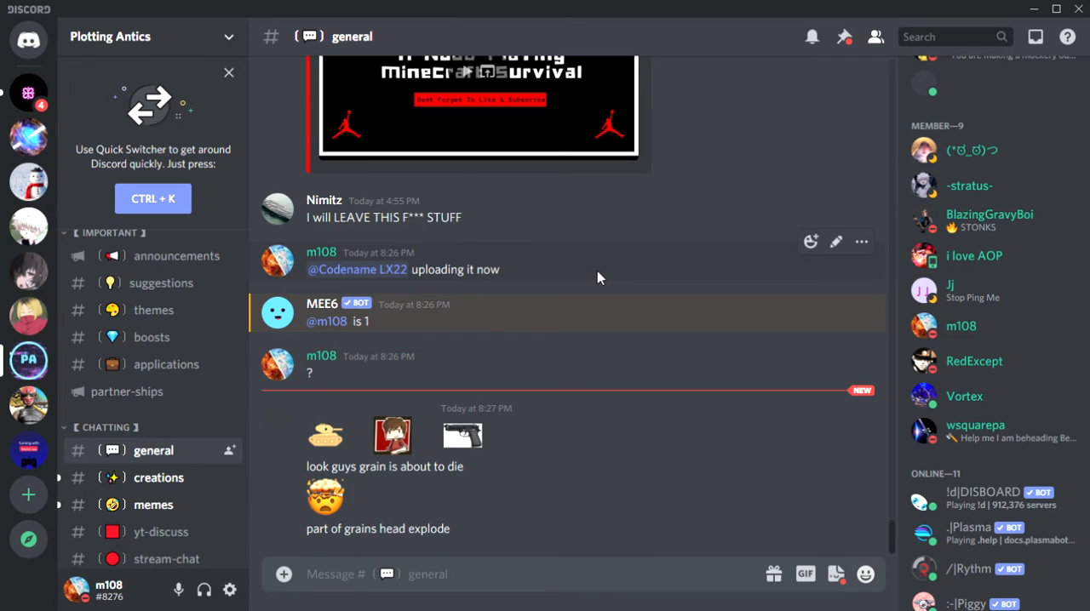
pyautogui.moveTo(92, 228)
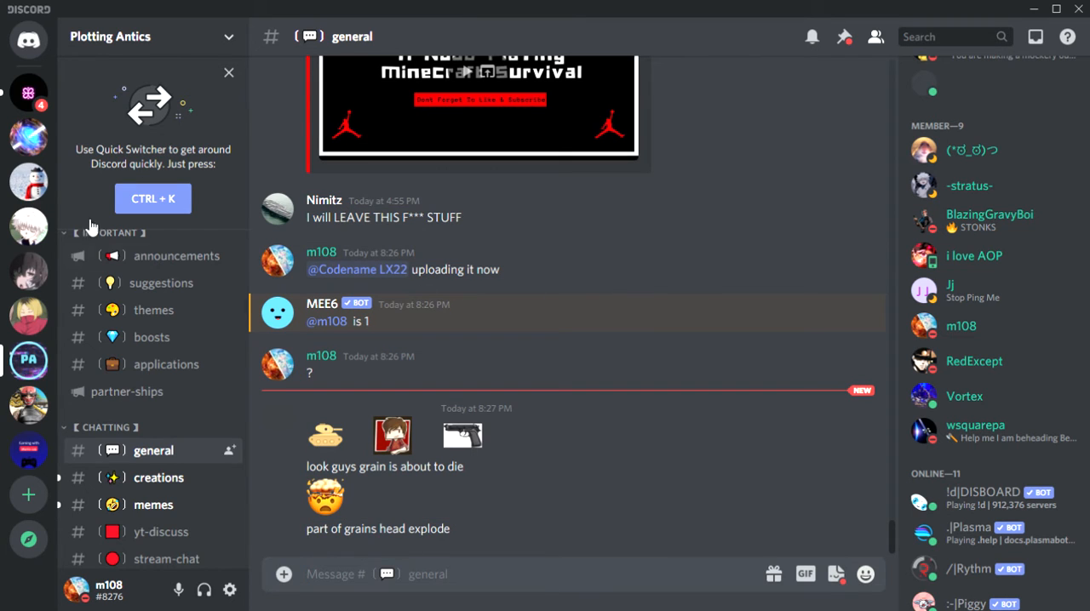
pyautogui.moveTo(281, 429)
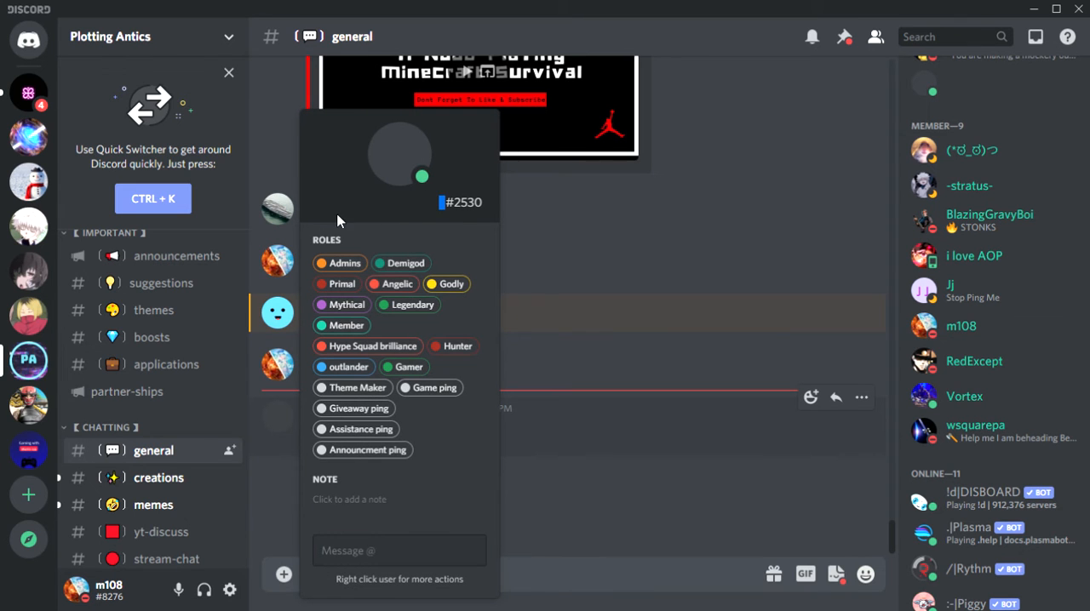
pyautogui.moveTo(400, 170)
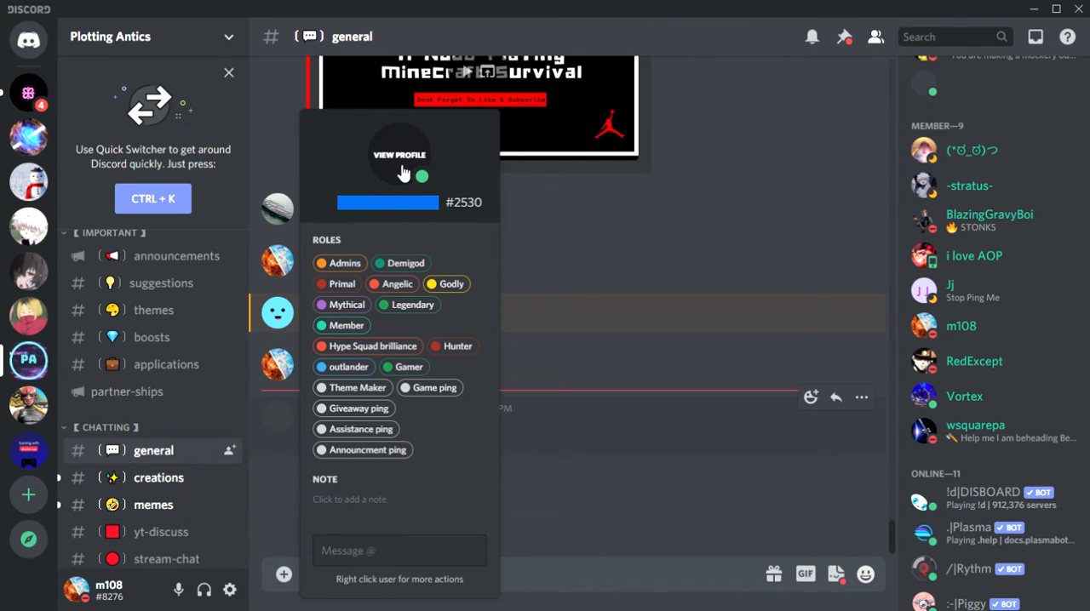
# Dismiss the card, review recent #general messages, and briefly reopen the blank user's profile card.
pyautogui.click(596, 341)
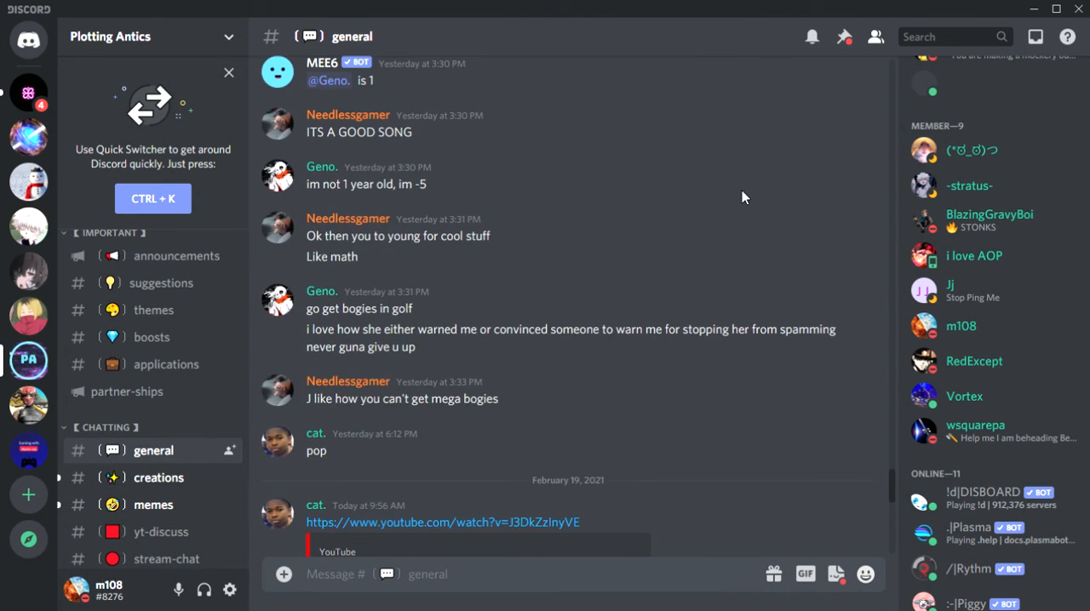
pyautogui.scroll(-3)
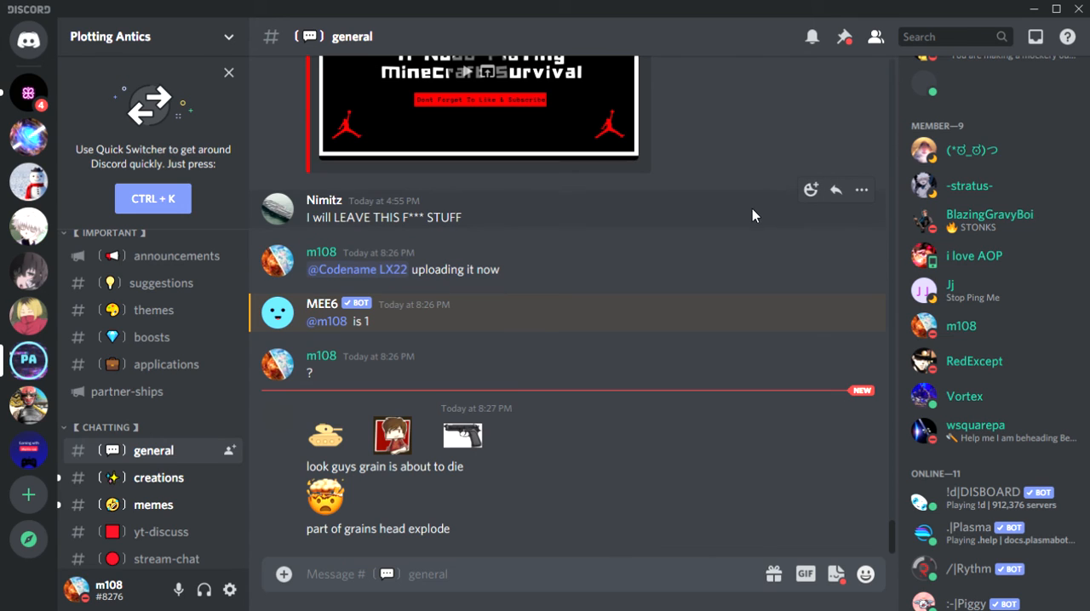
pyautogui.moveTo(293, 436)
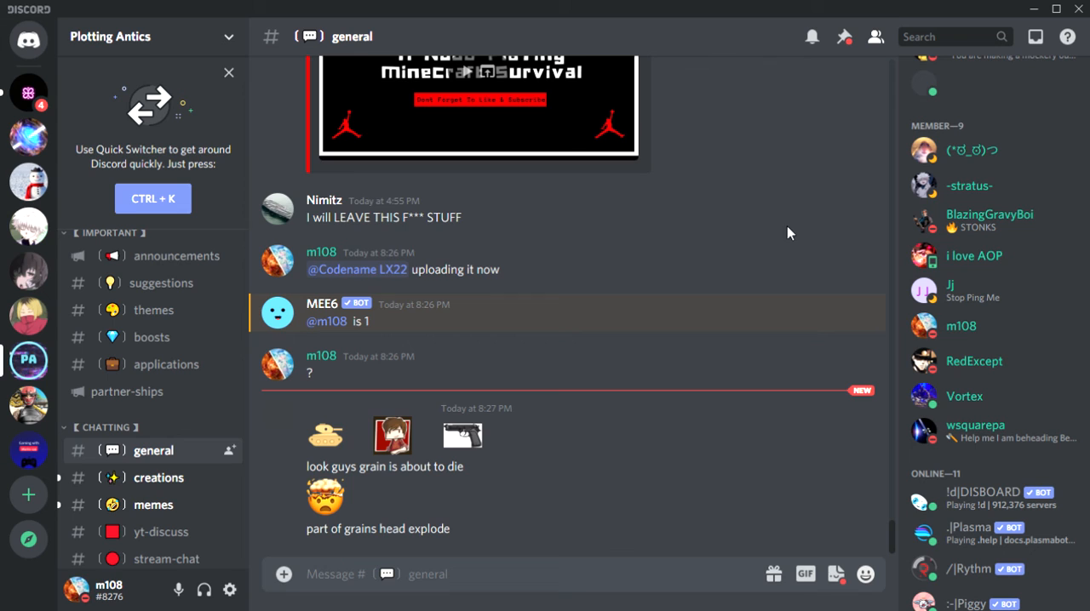
pyautogui.moveTo(296, 423)
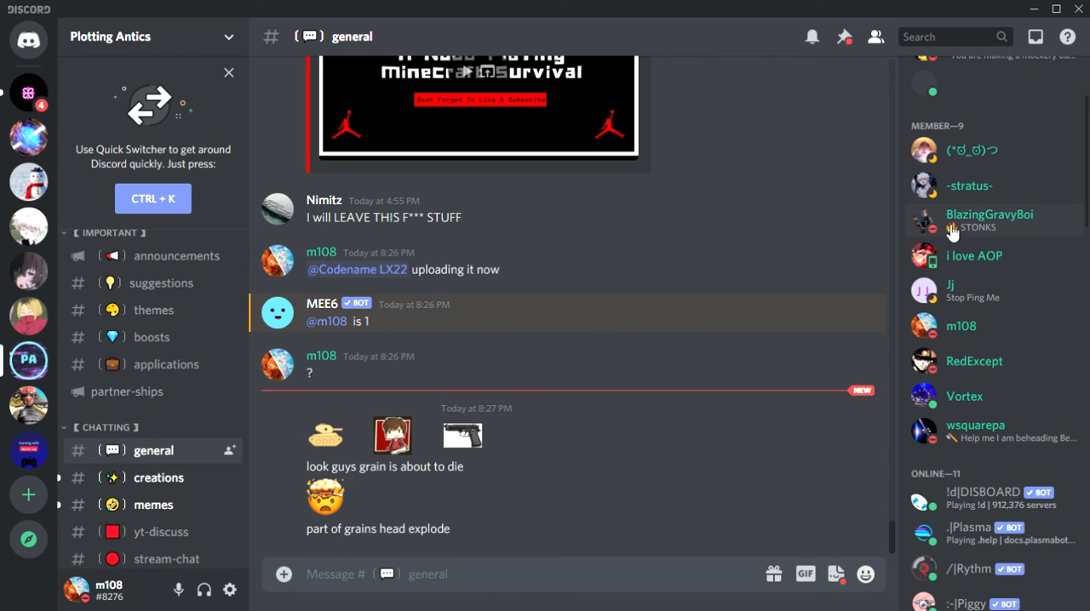
pyautogui.moveTo(872, 265)
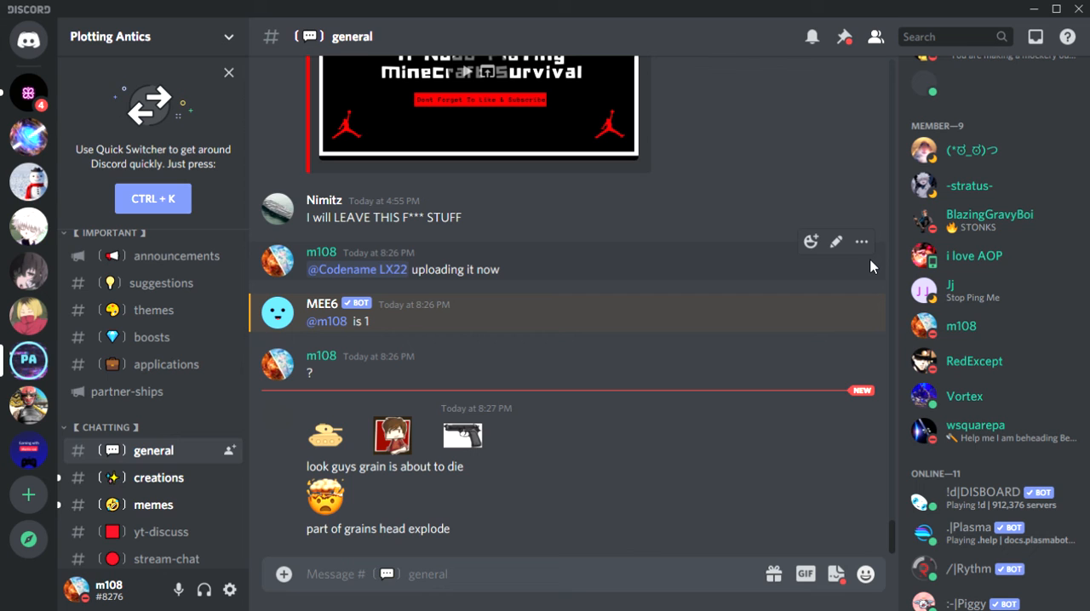
pyautogui.click(277, 313)
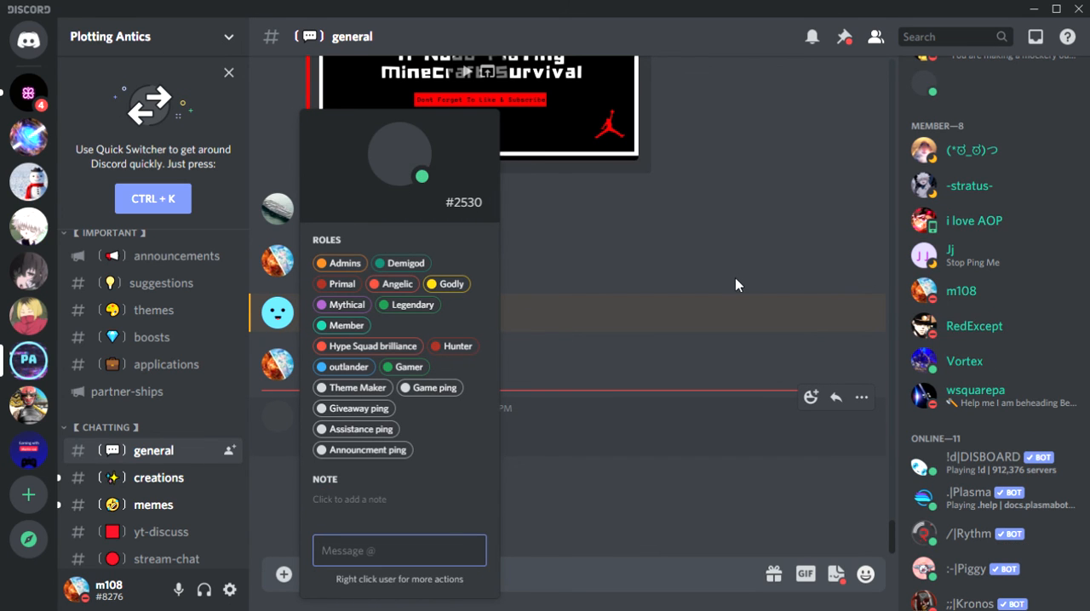
pyautogui.click(735, 284)
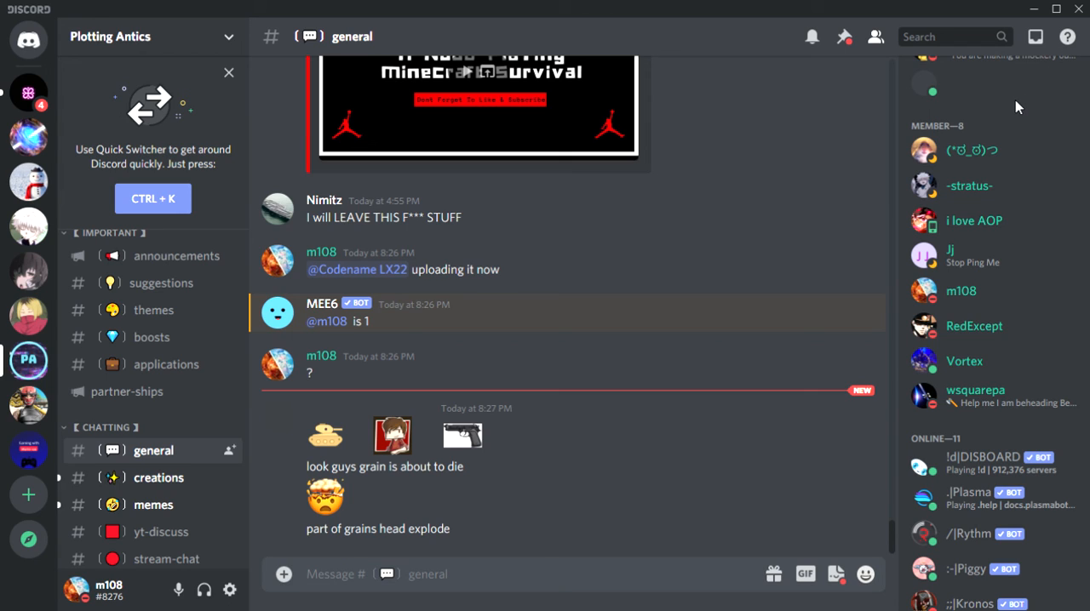